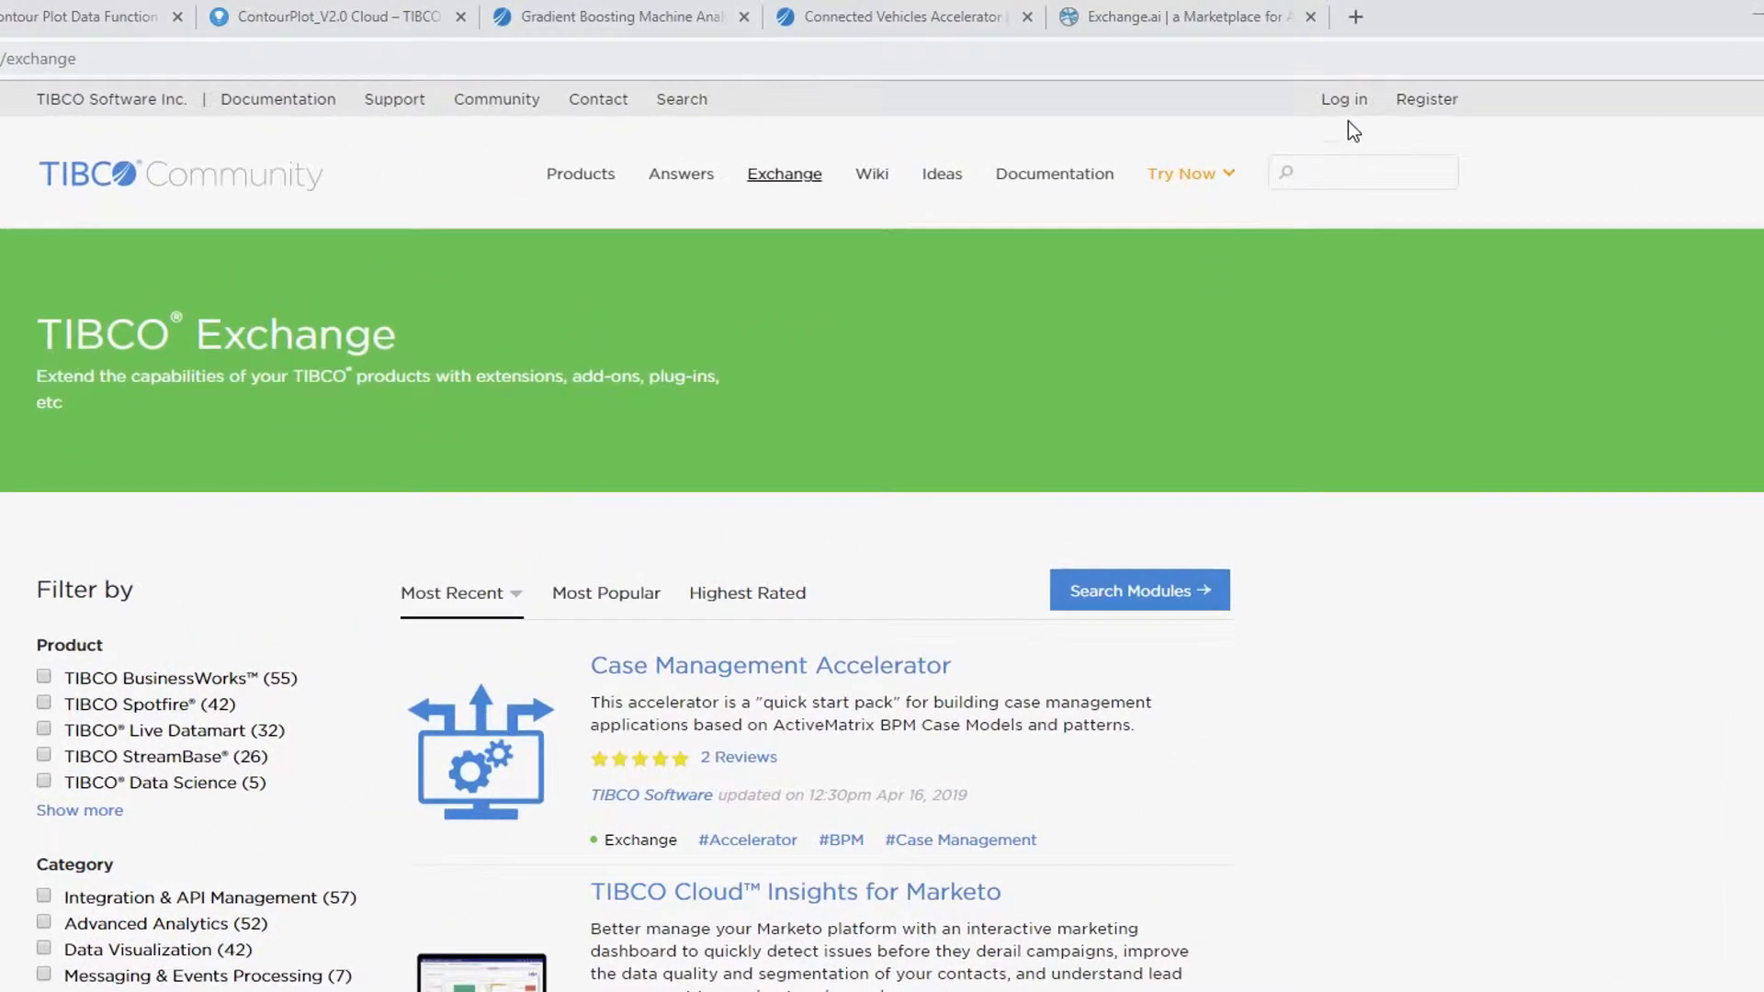
mouse_move(1401, 101)
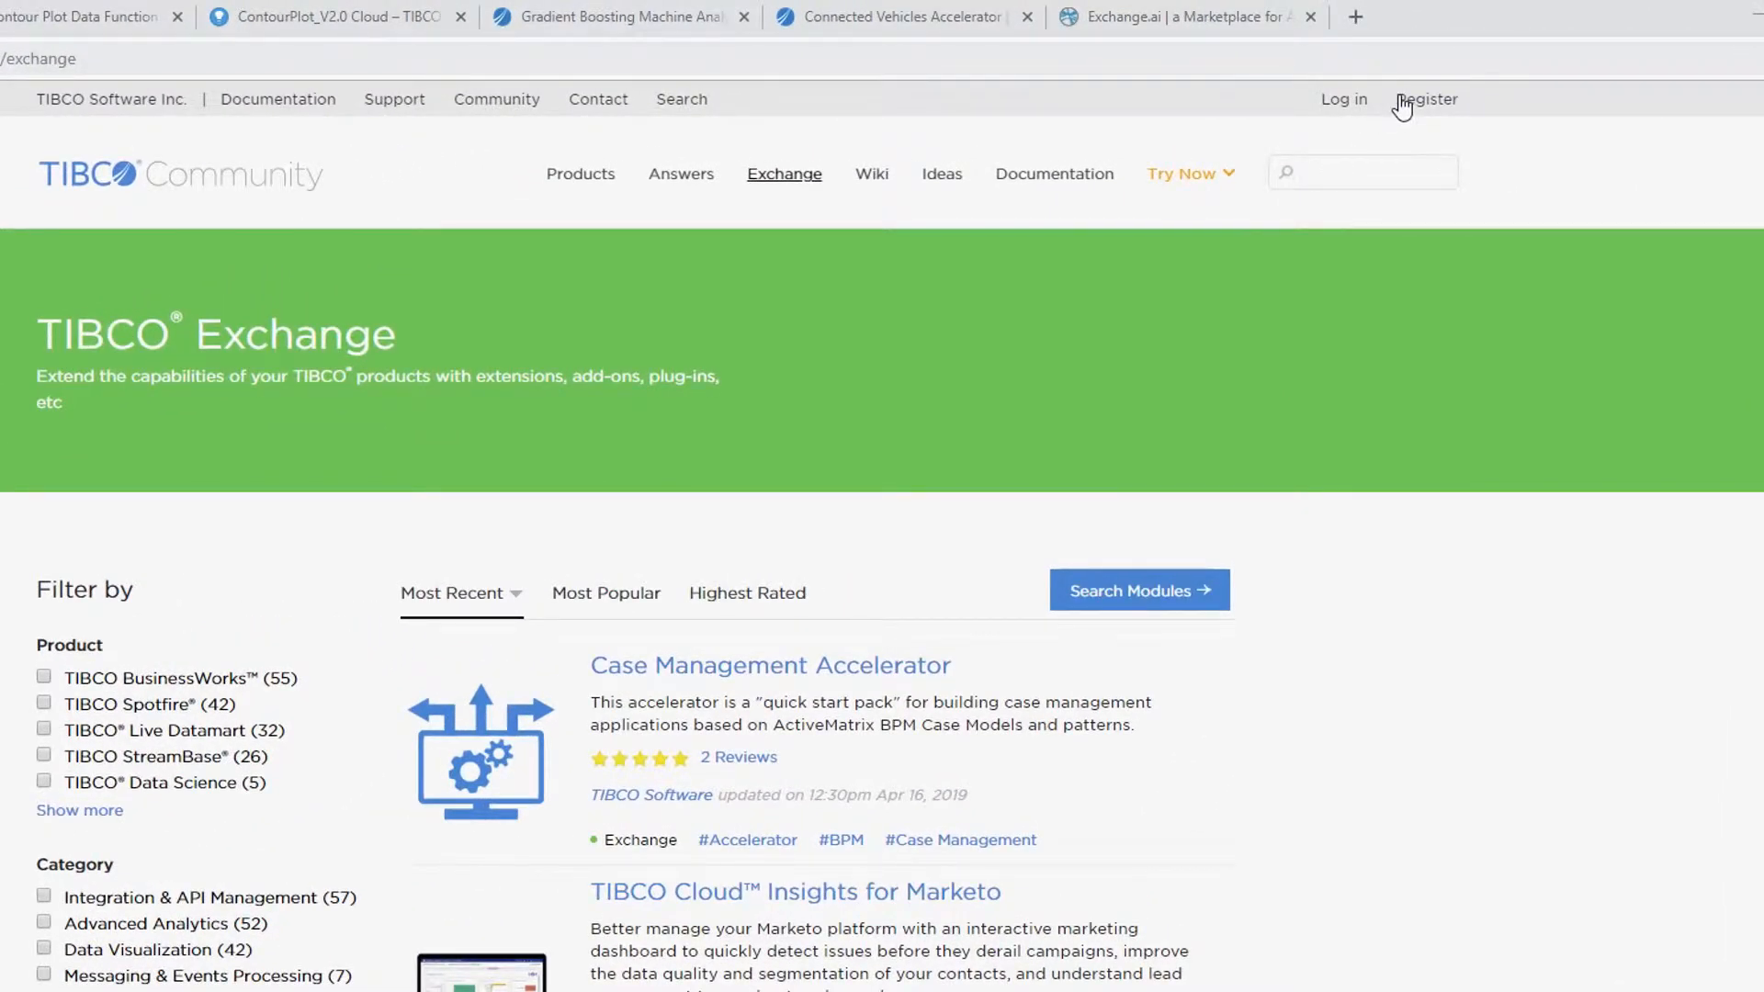
mouse_move(784, 174)
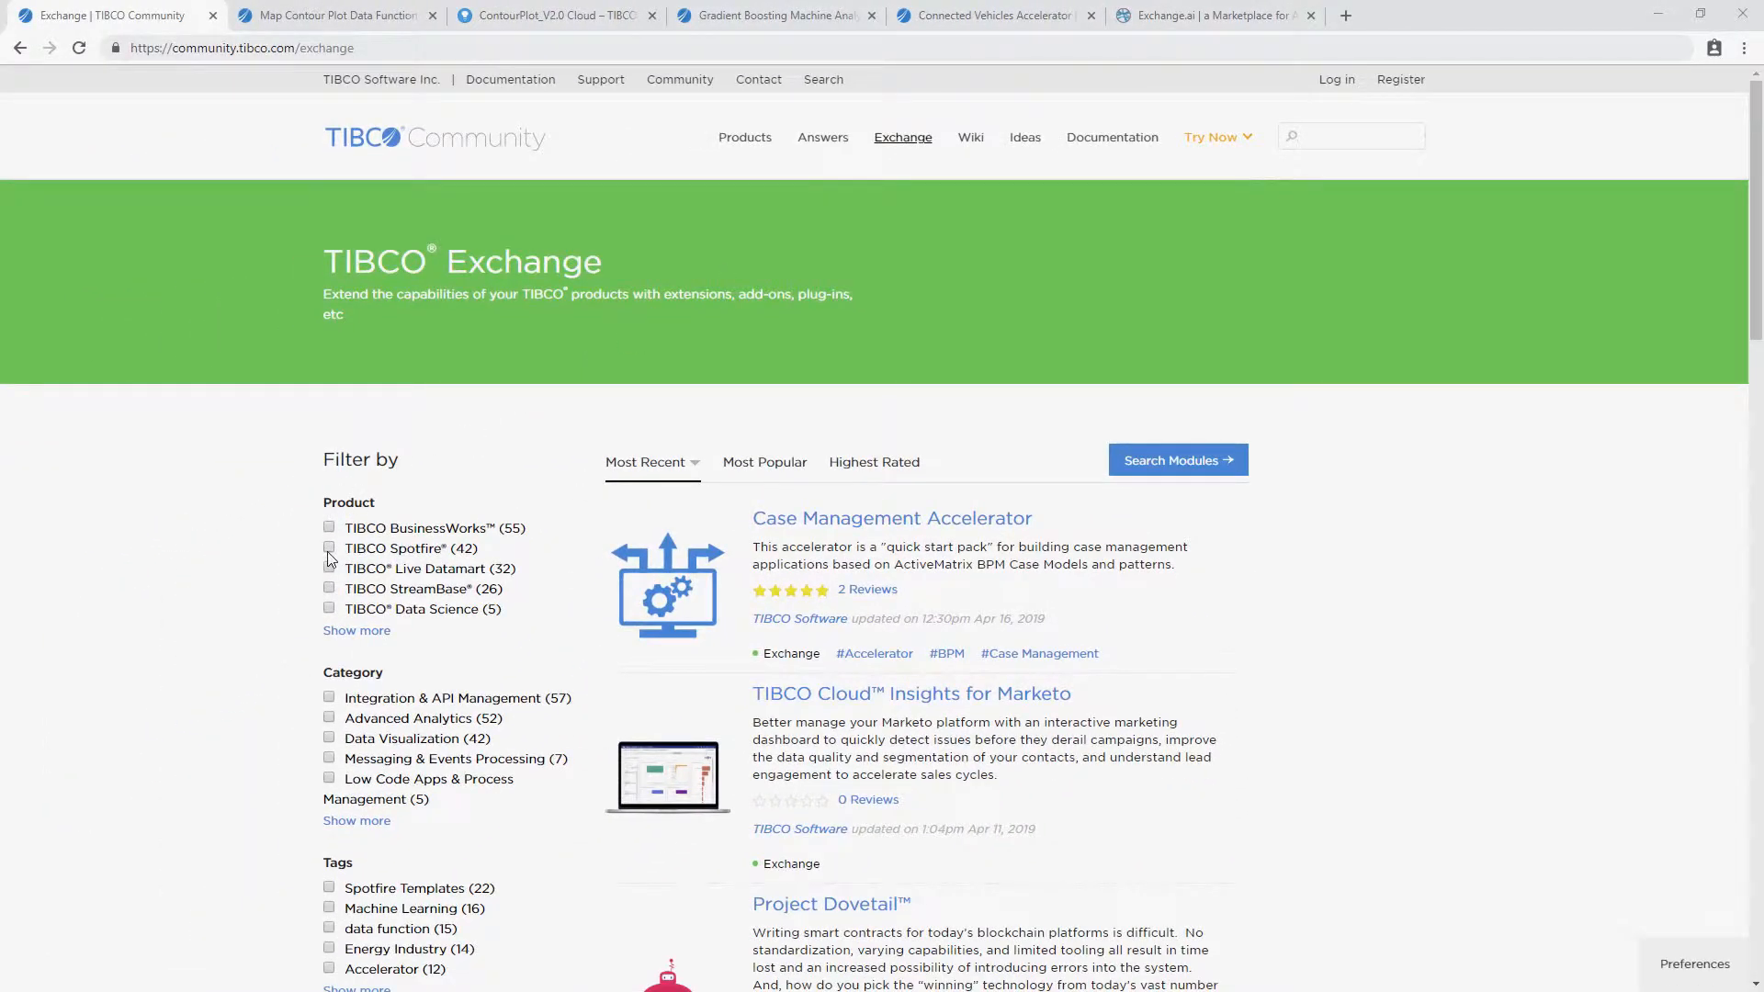
- Filter the Exchange listing to TIBCO Spotfire and browse templates like Anomaly Detection
click(329, 547)
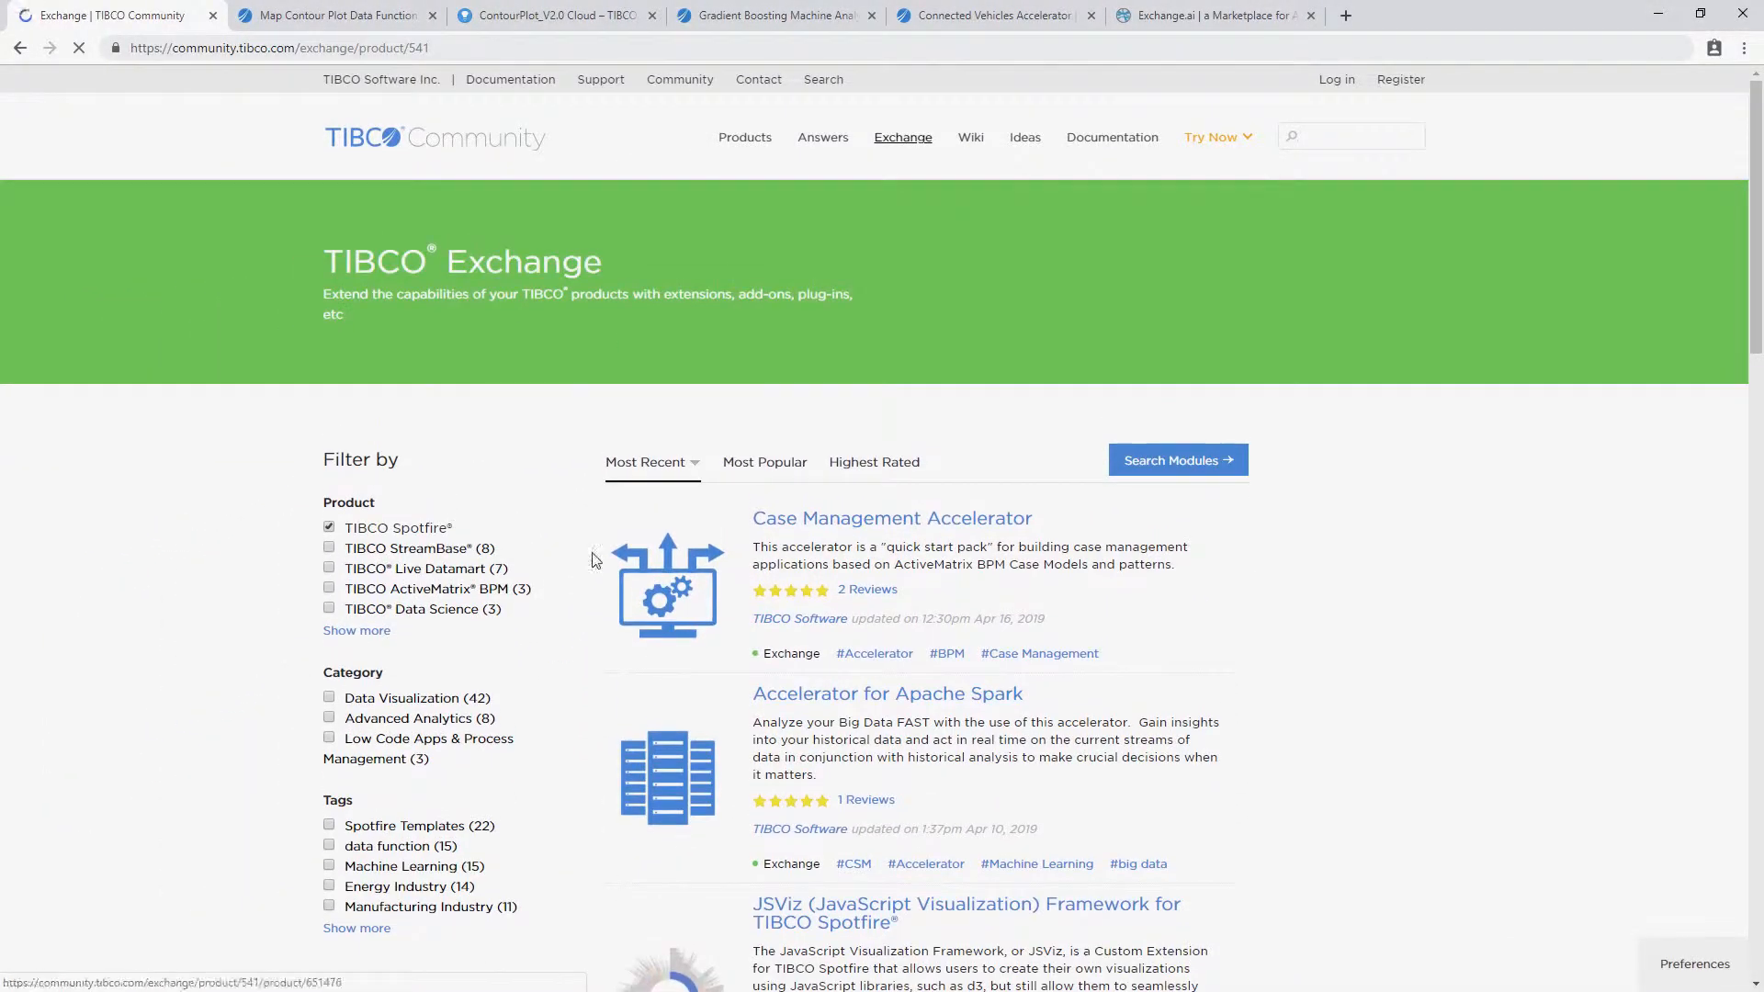
scroll(down, 3)
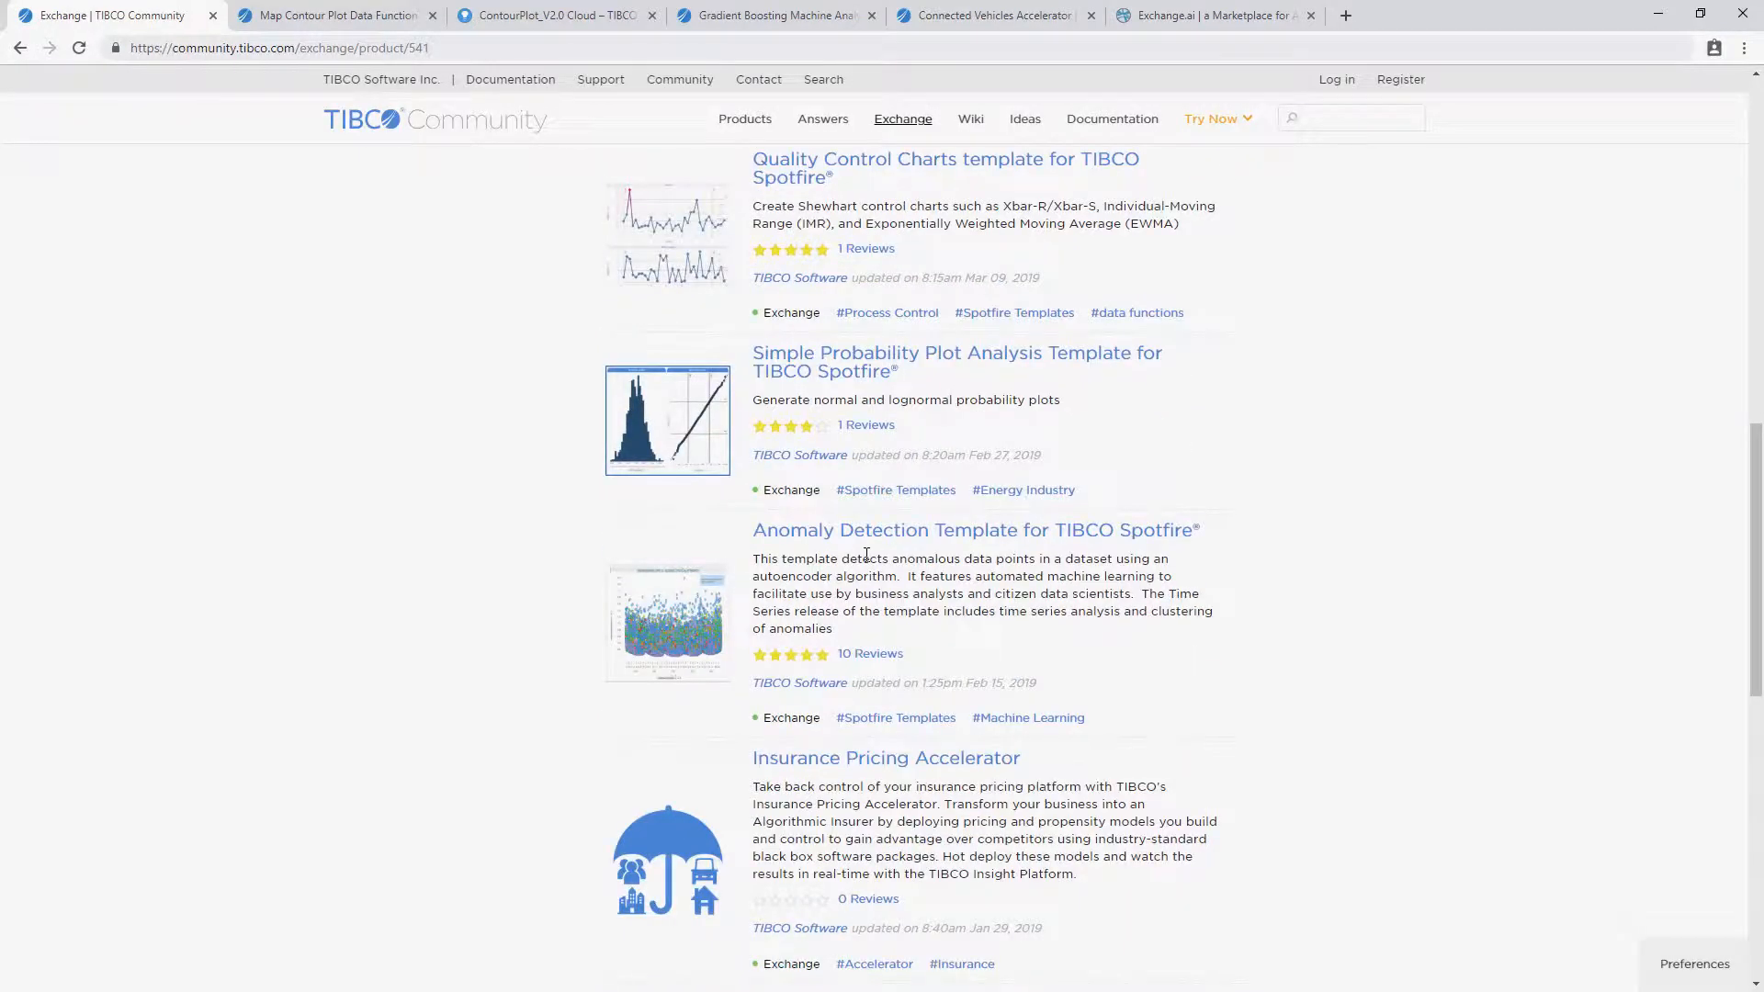
- Show the Map Contour Plot Data Function's Spotfire Platform Release v2.2 notes and download
click(331, 15)
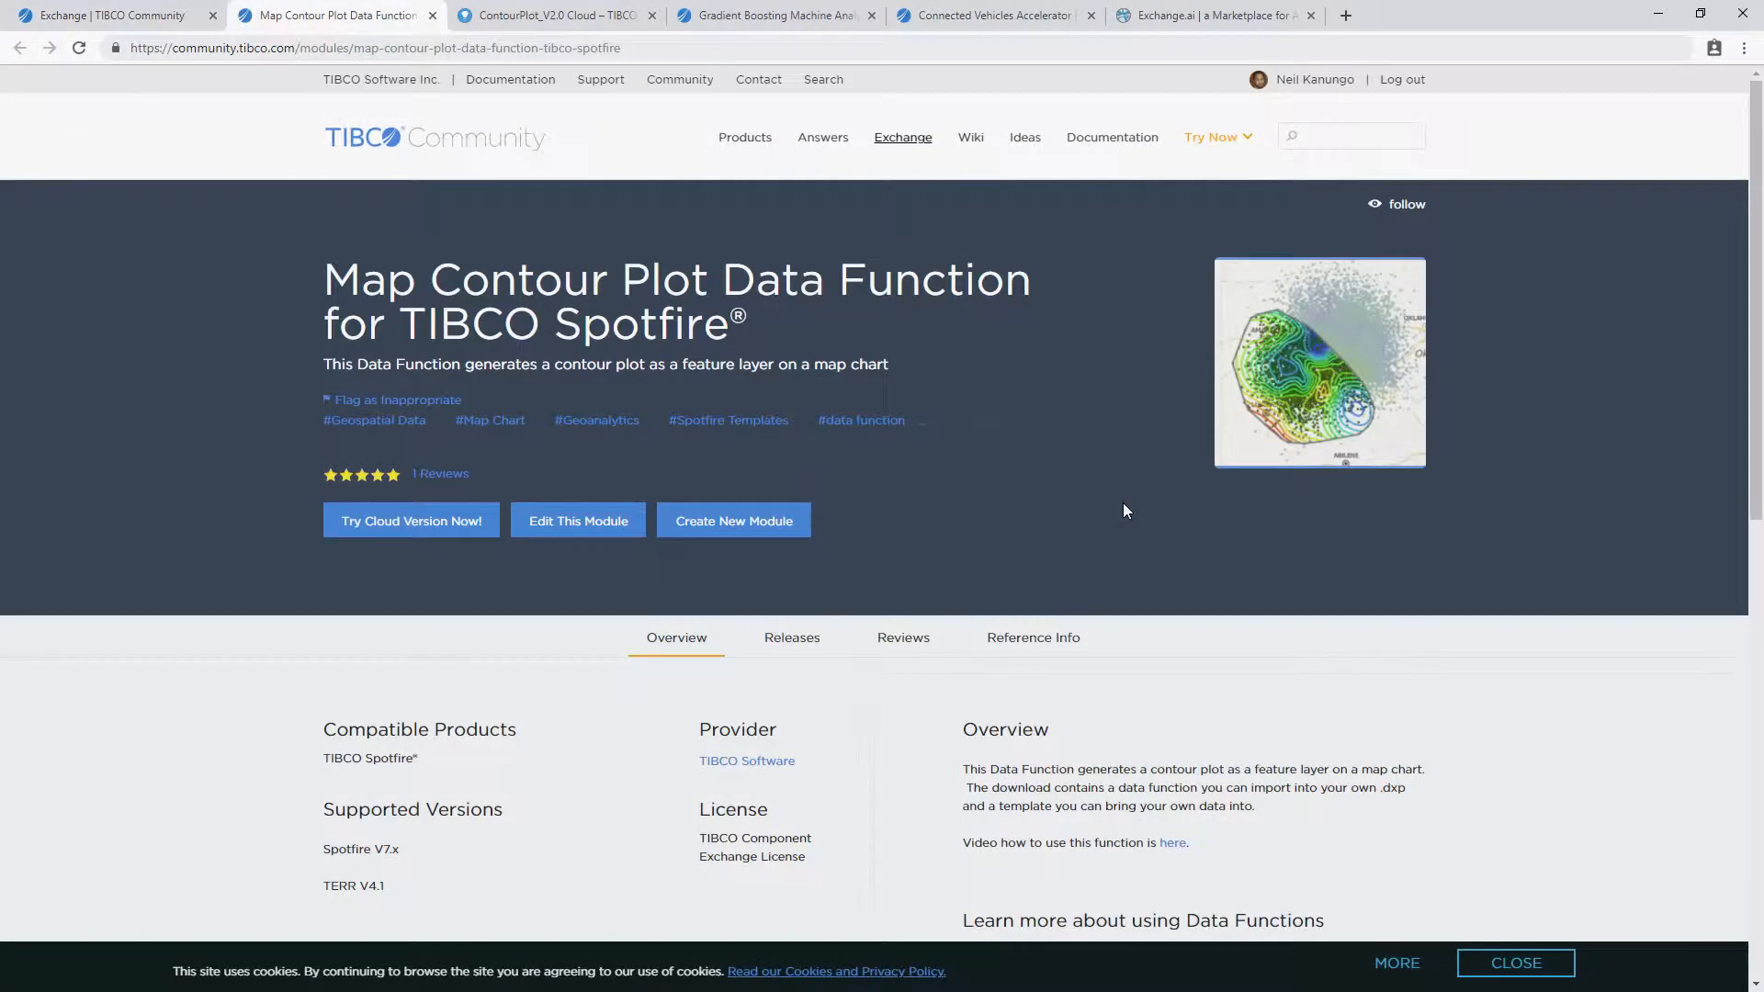
mouse_move(1290, 374)
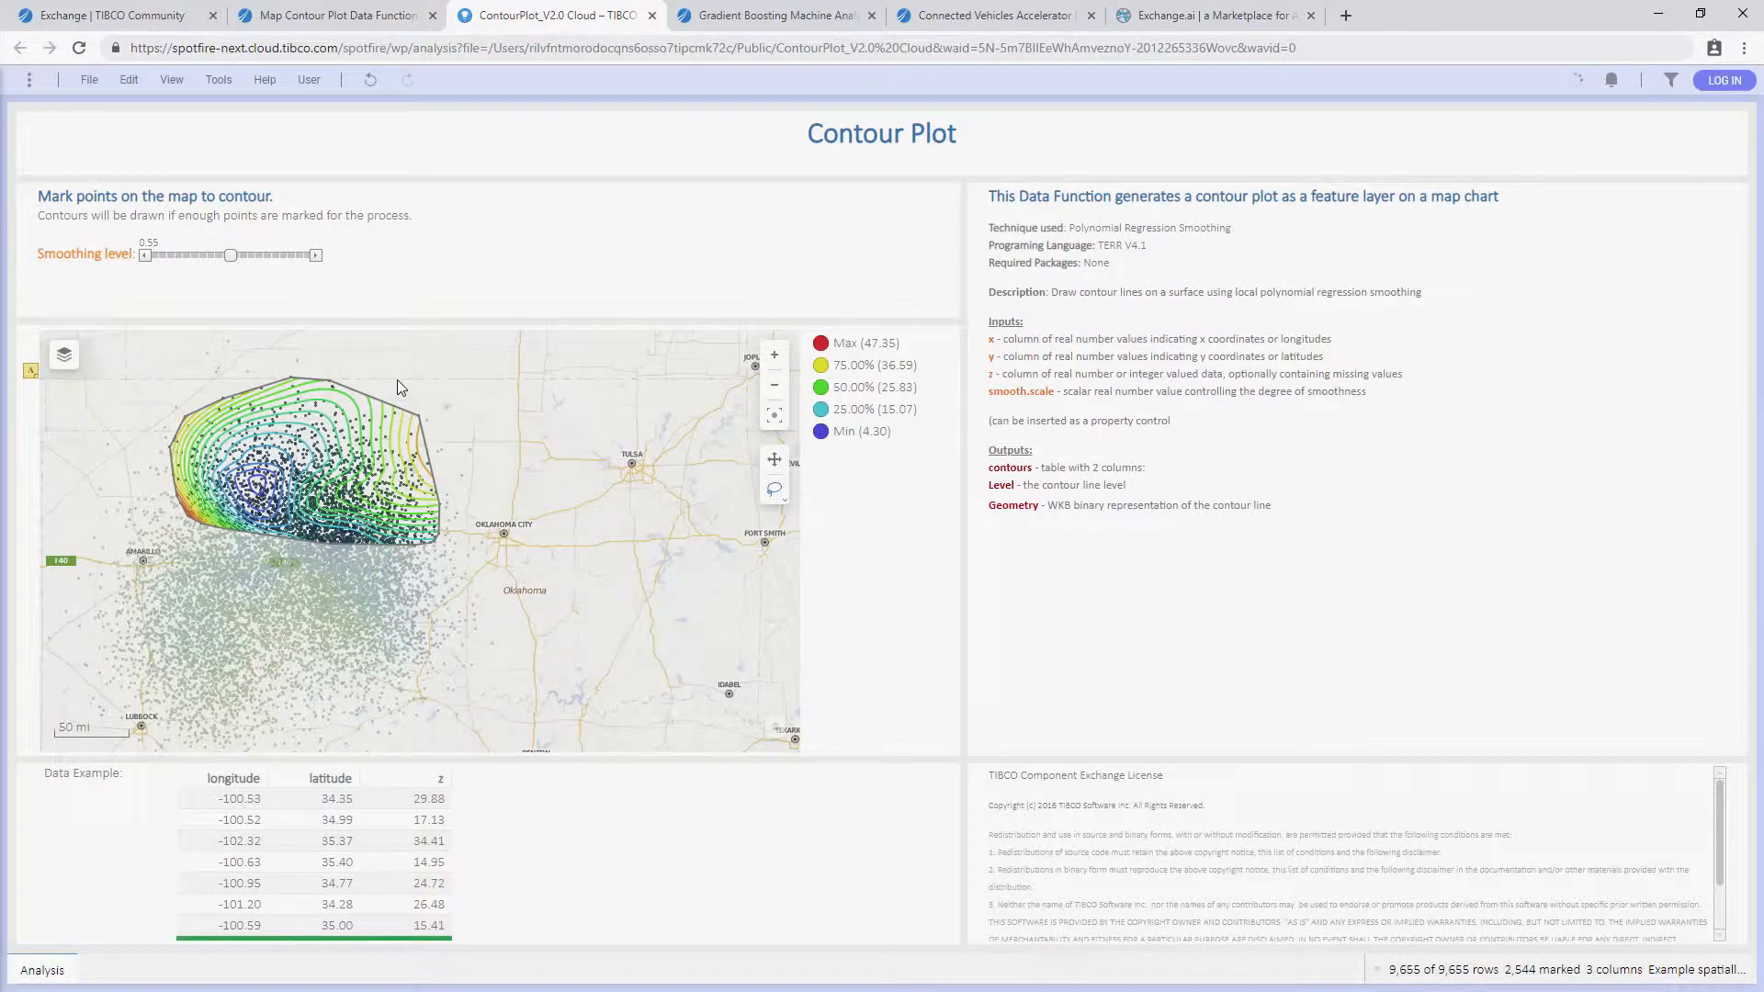
click(332, 14)
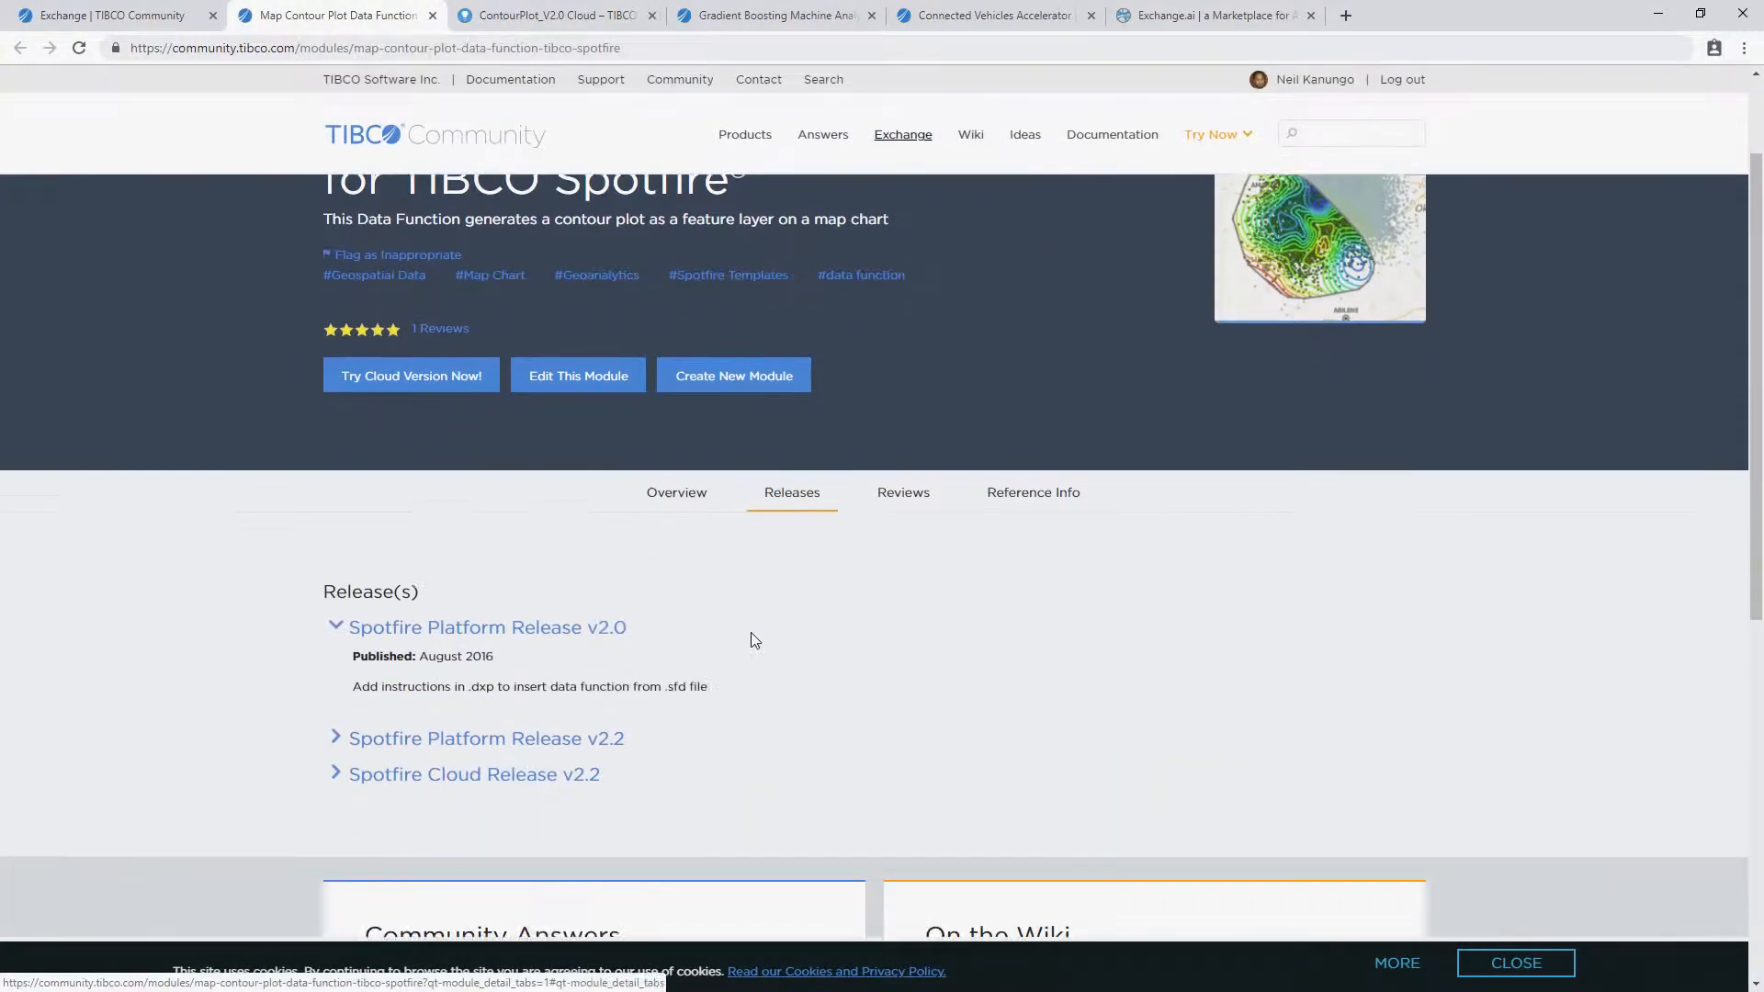
click(486, 738)
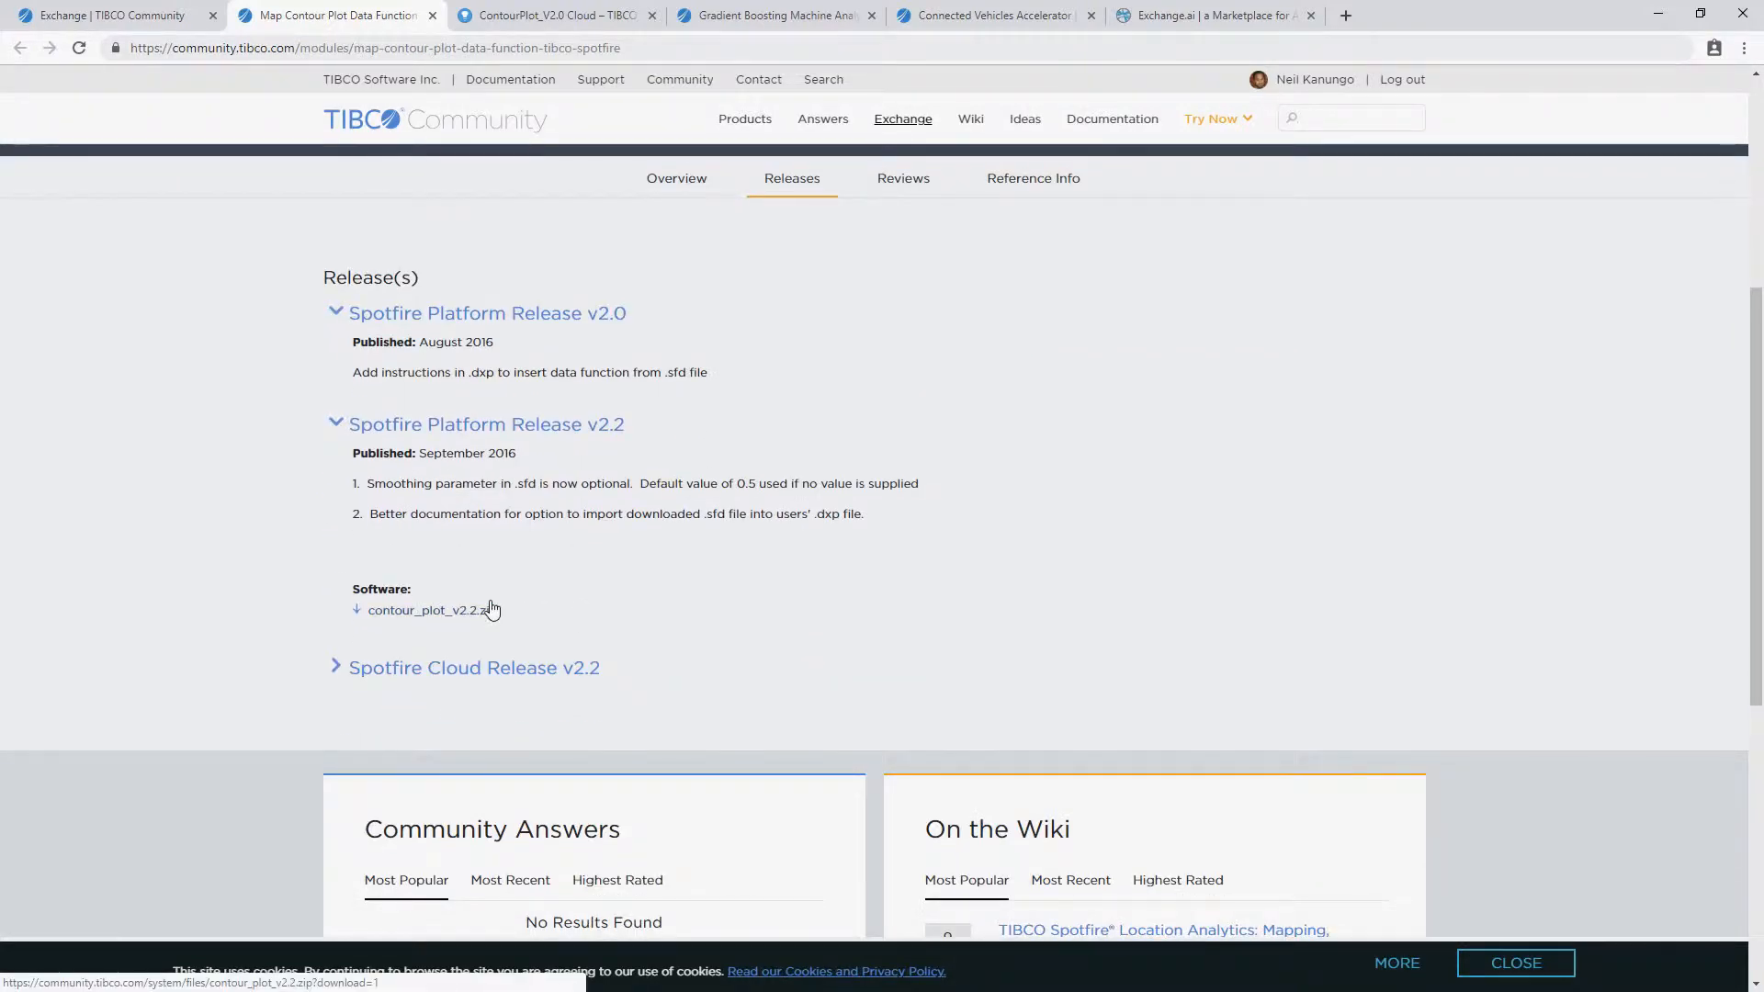
- Review the Gradient Boosting Machine overview, then open the Python Custom Data Function page
click(777, 14)
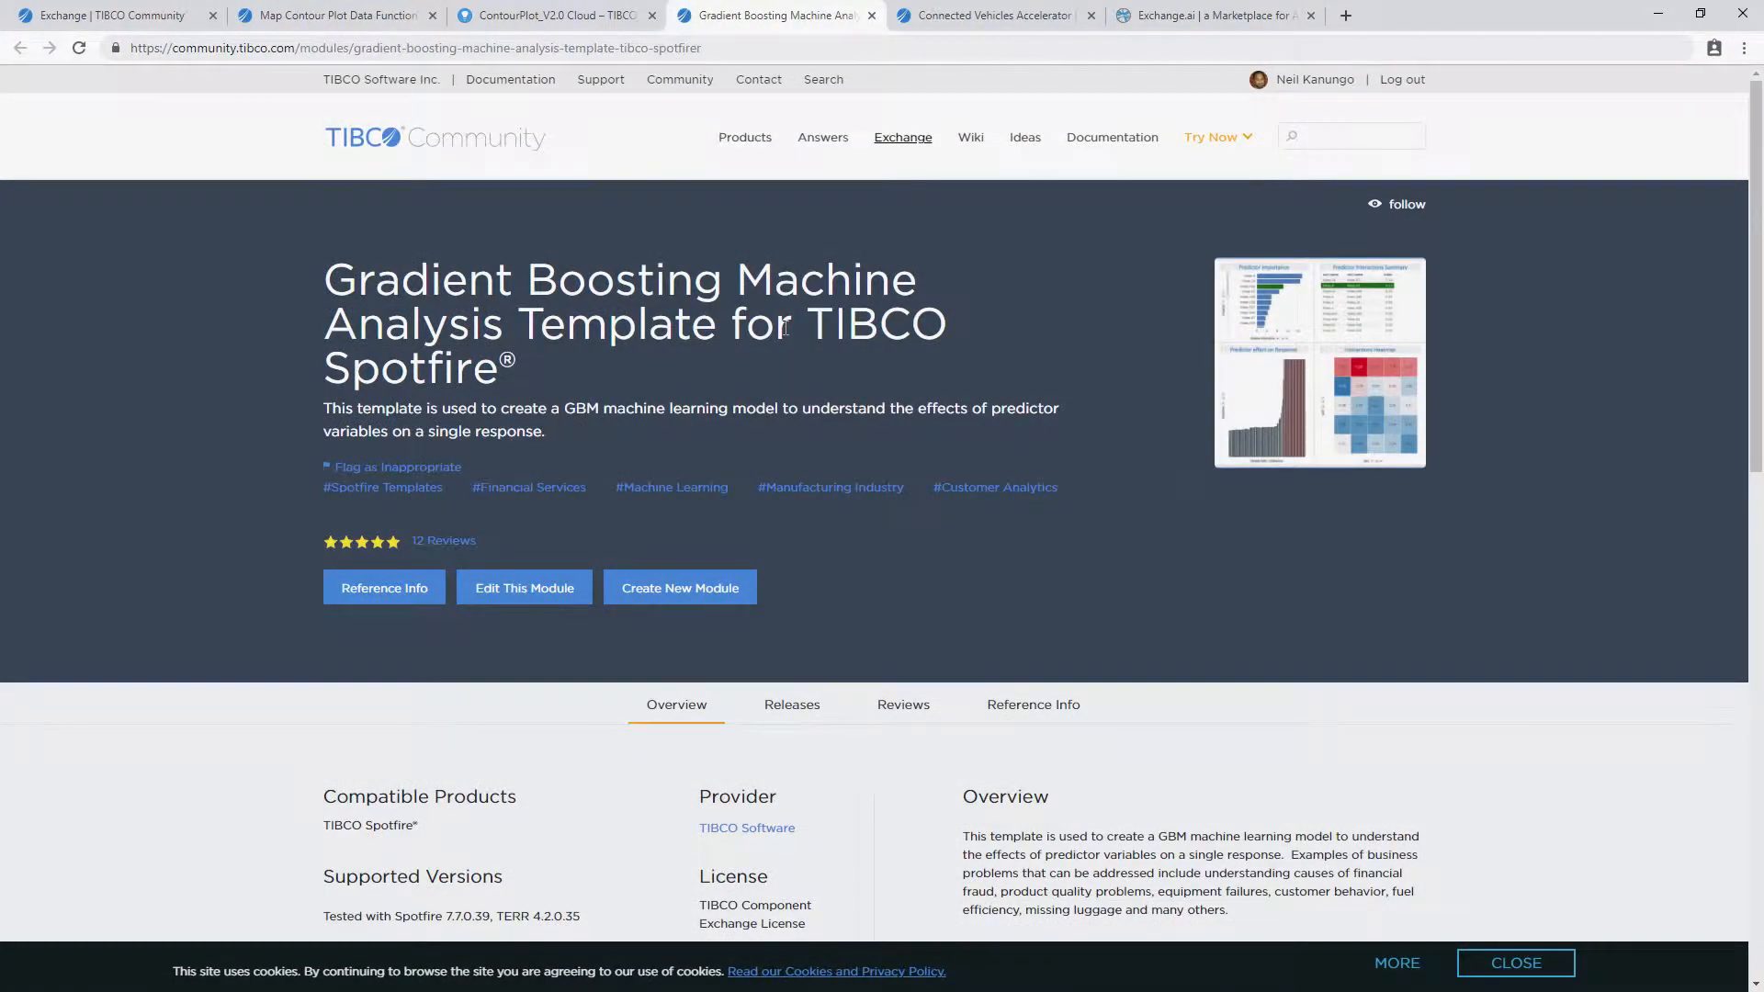
scroll(down, 3)
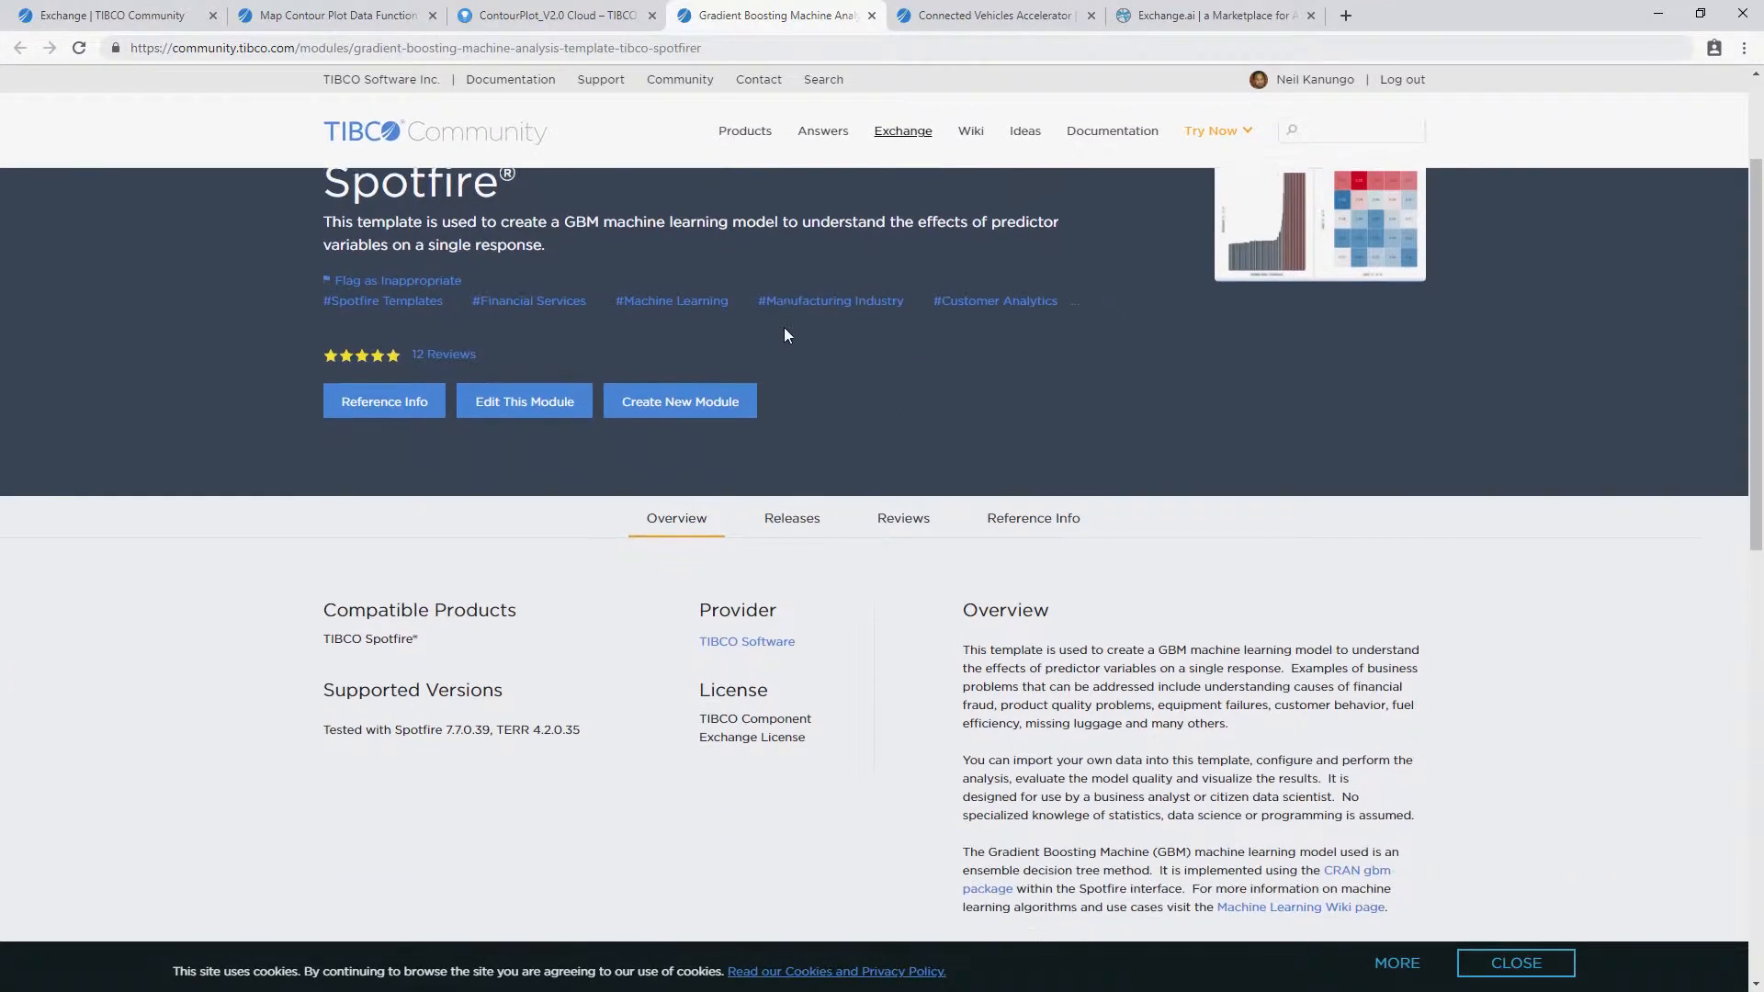
click(792, 517)
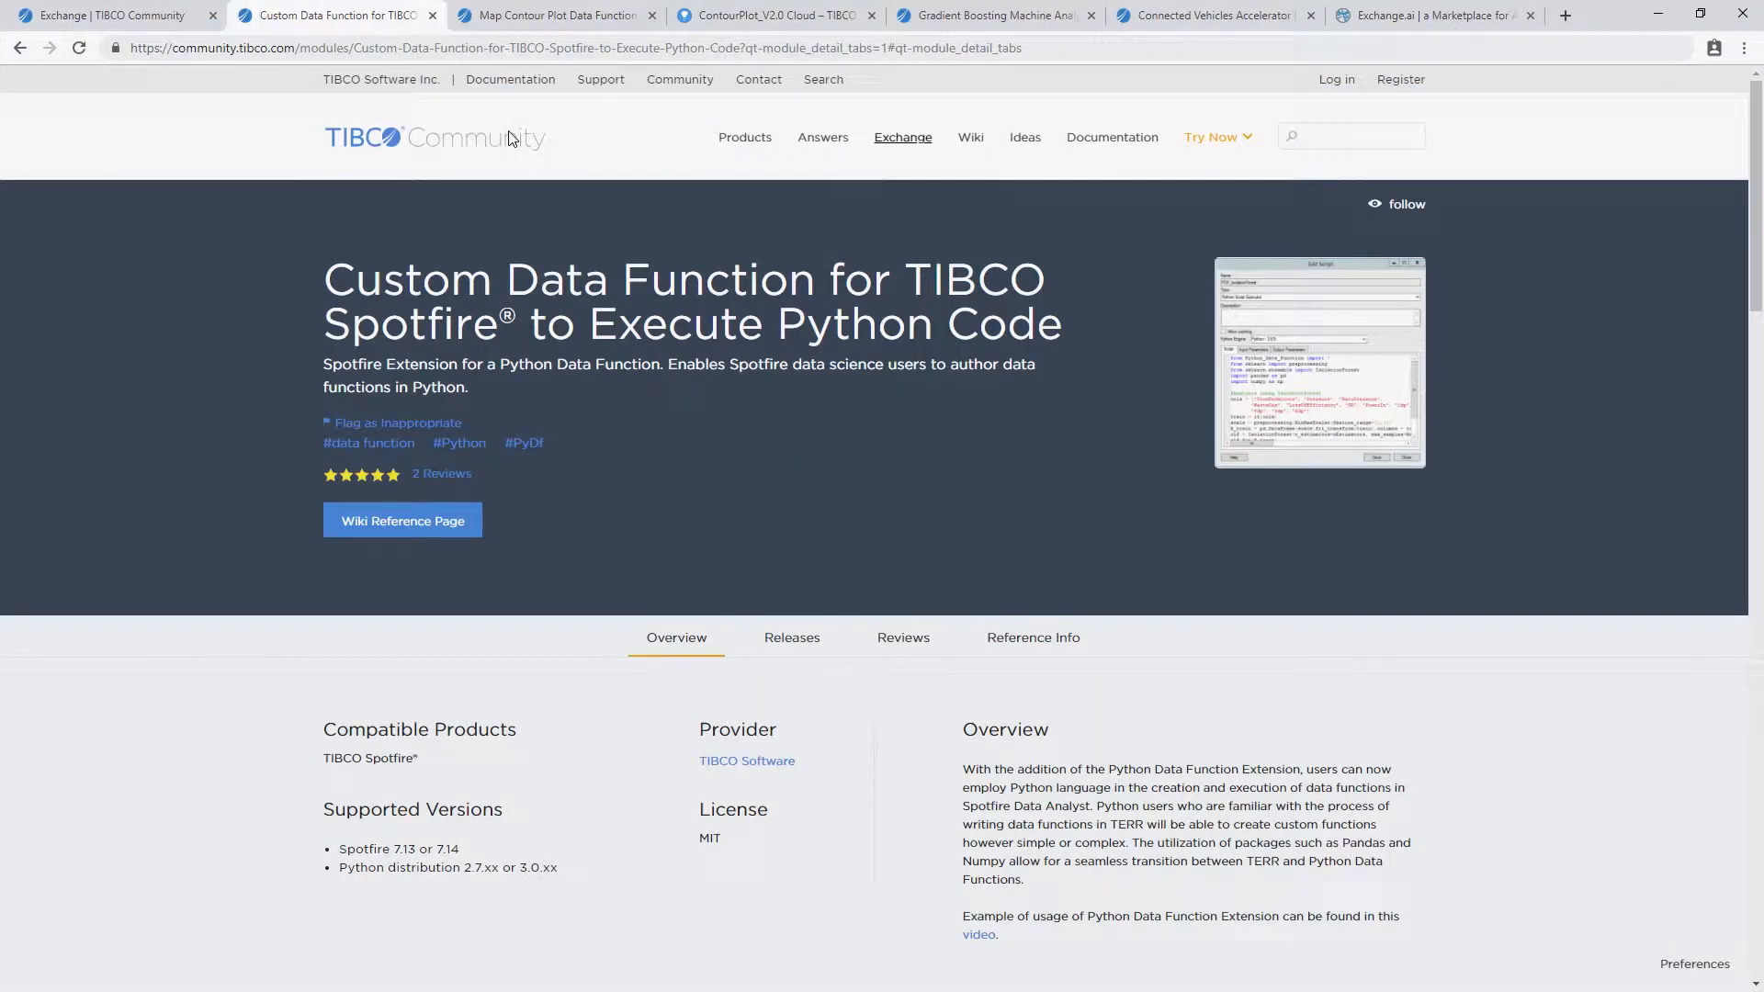
- Show the Connected Vehicles Accelerator page's overview and compatible products
scroll(down, 3)
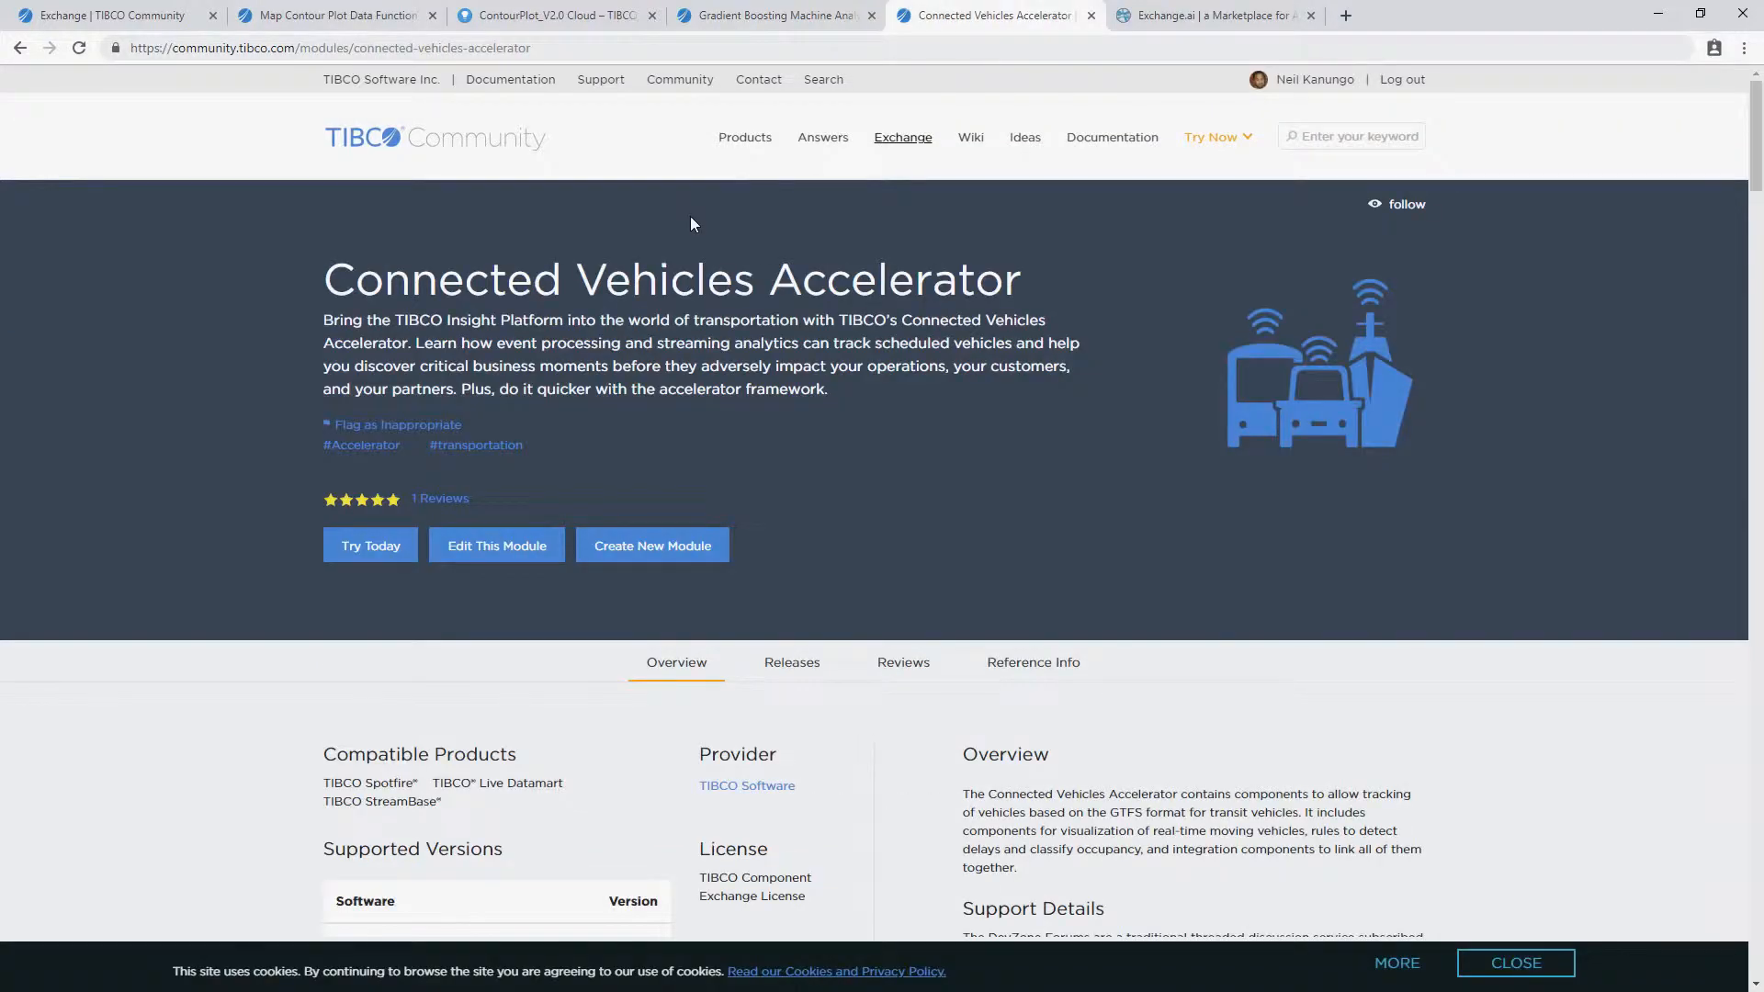
- Scroll to the Connected Vehicles Accelerator's Supported Versions table, e.g. TIBCO Streaming 10.4.0
scroll(down, 3)
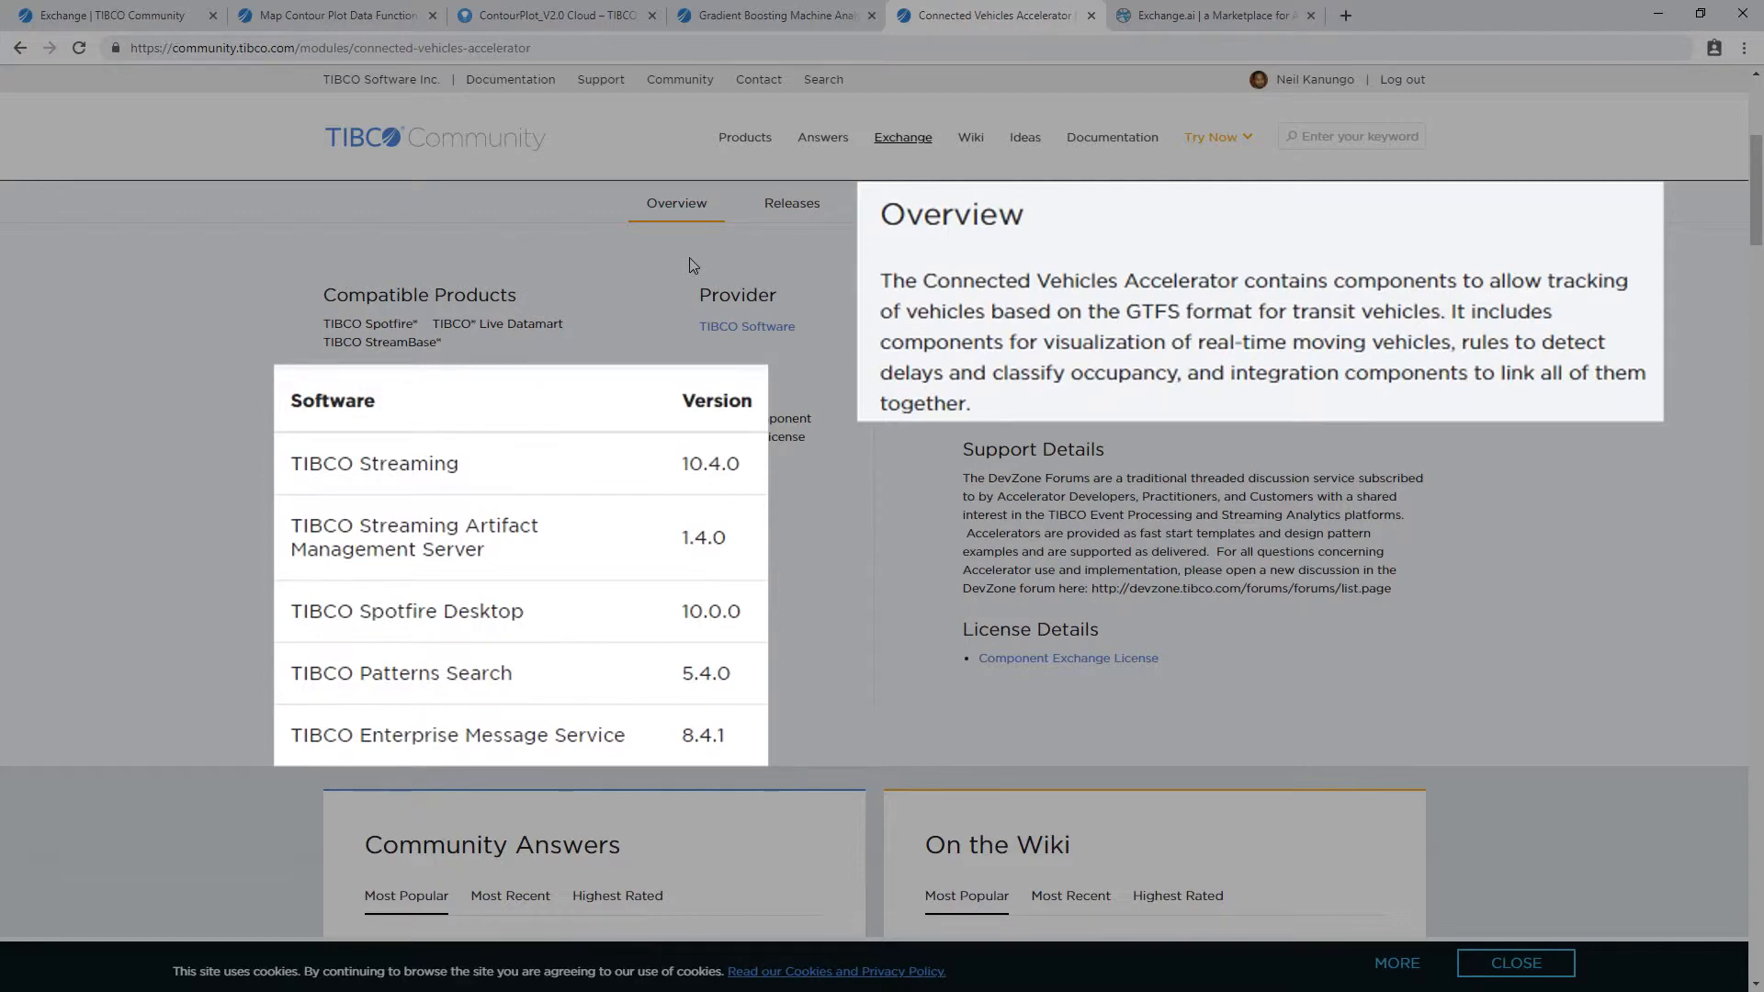
- Browse Exchange.ai's Featured and Production modules, e.g. Dynamic visualization with Spotfire
click(1215, 15)
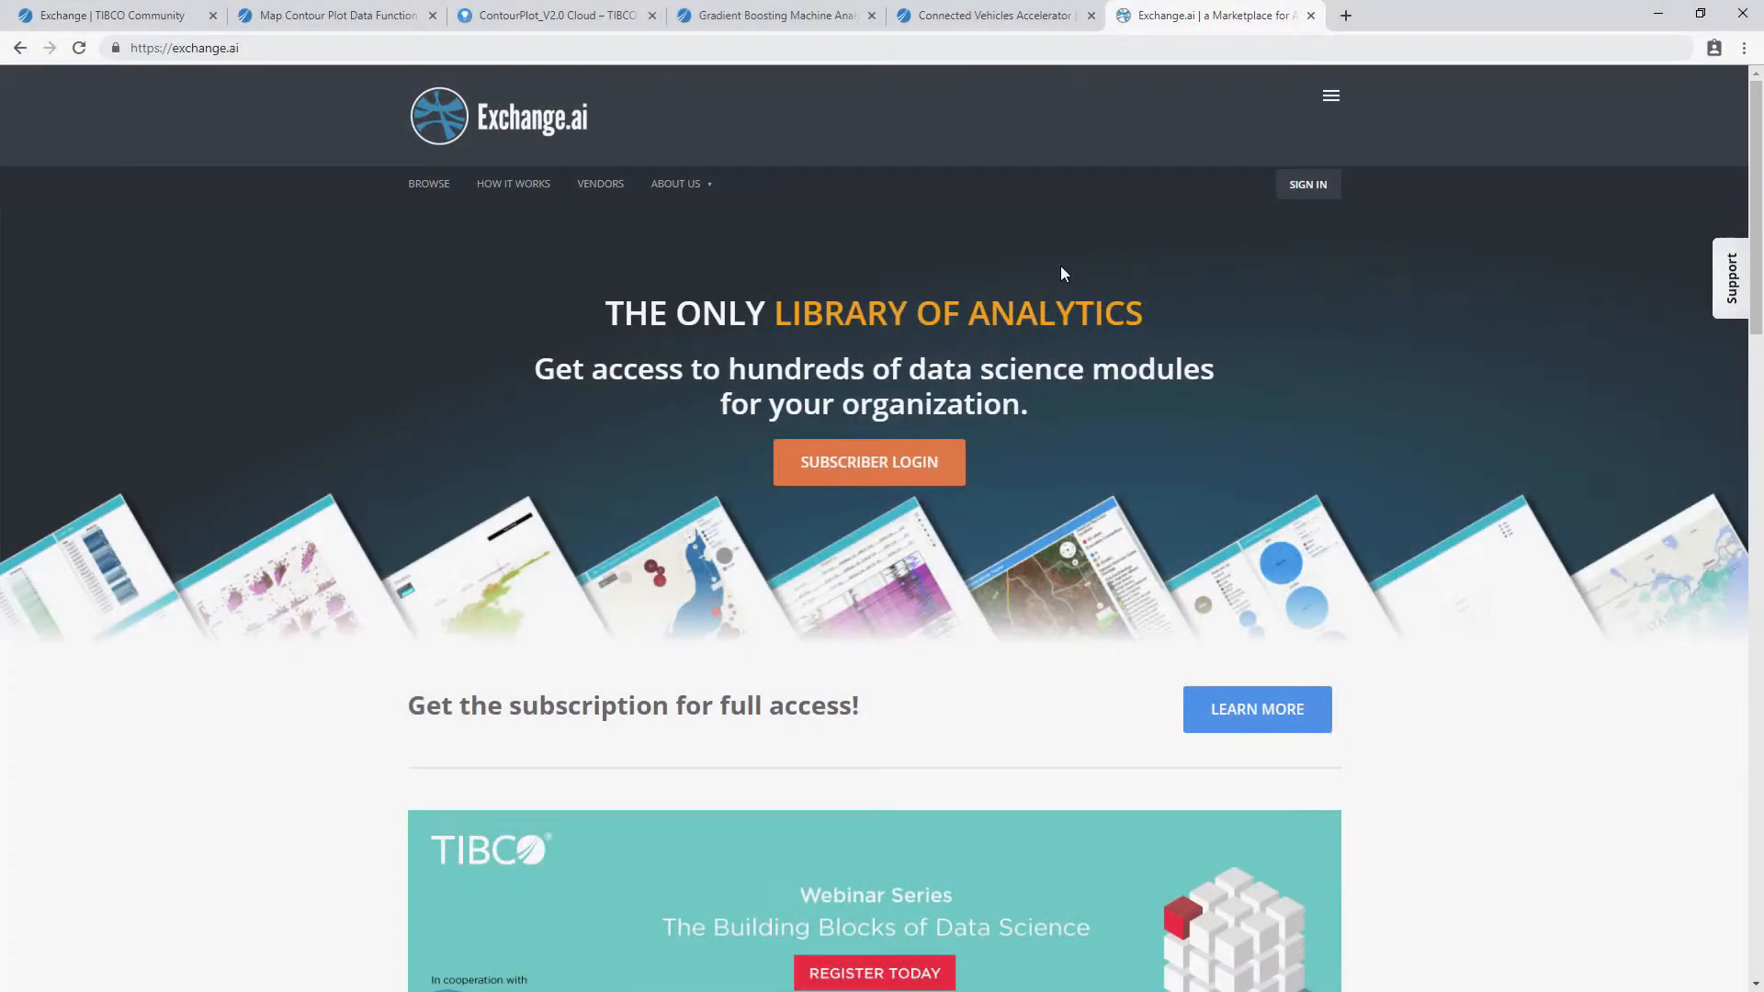
scroll(down, 3)
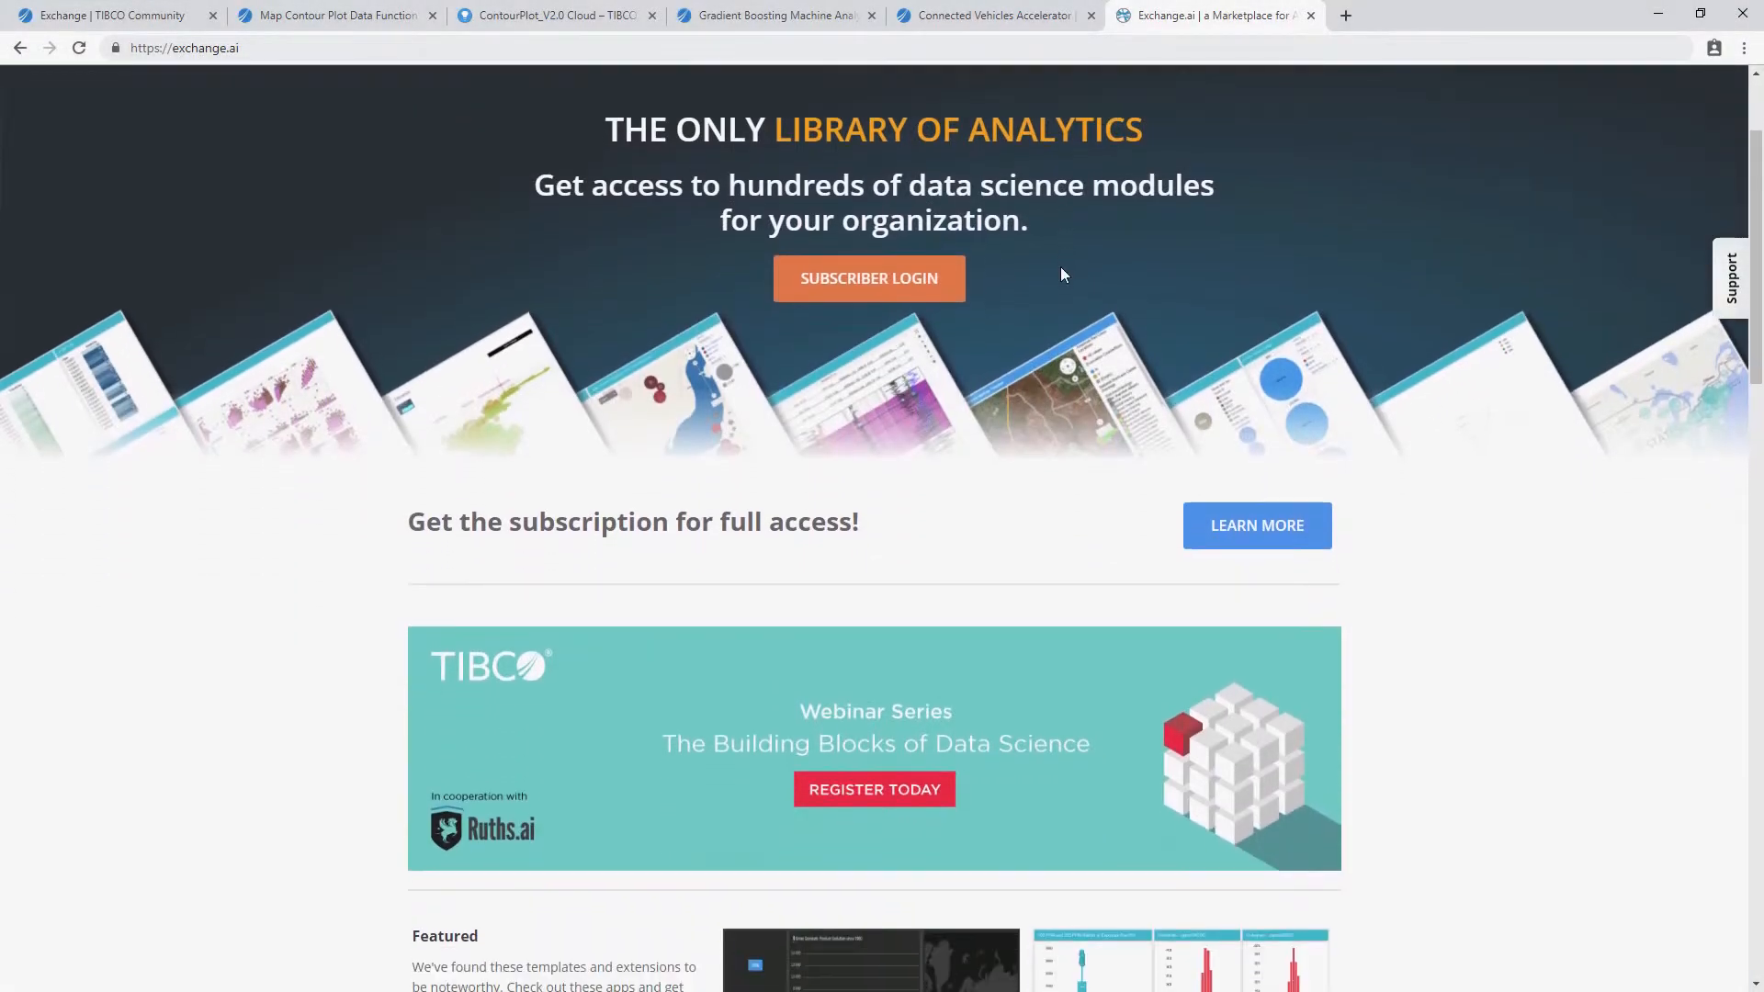
scroll(down, 3)
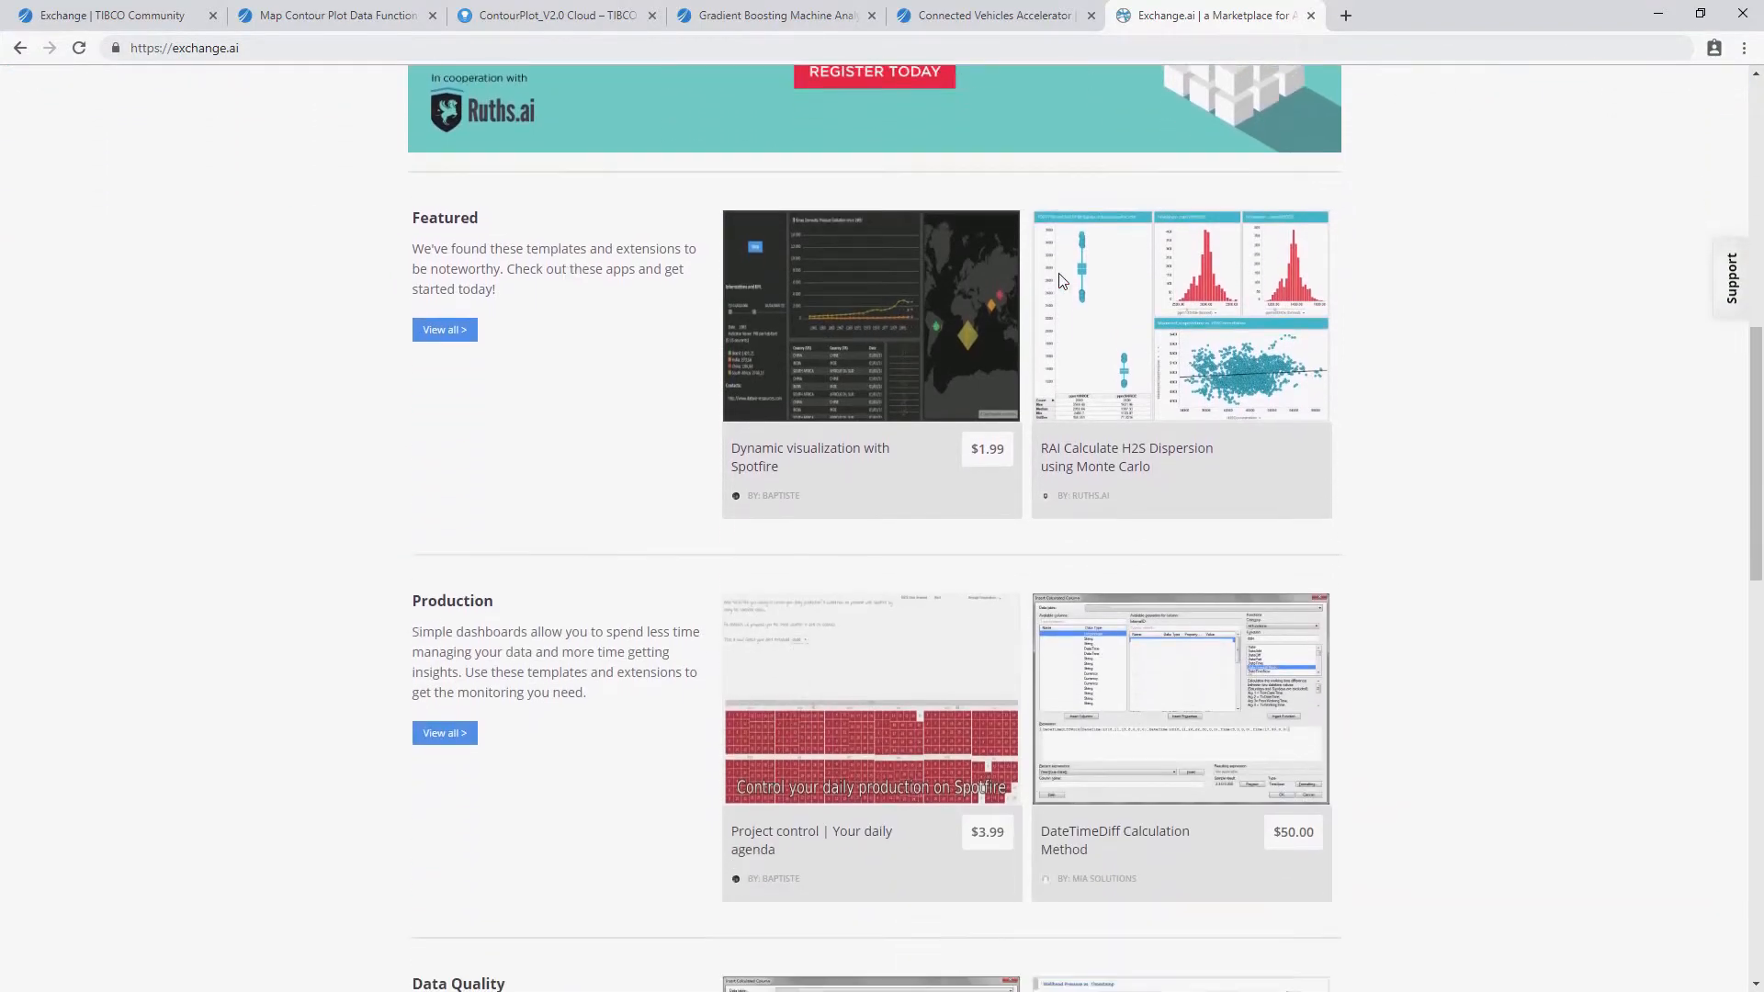